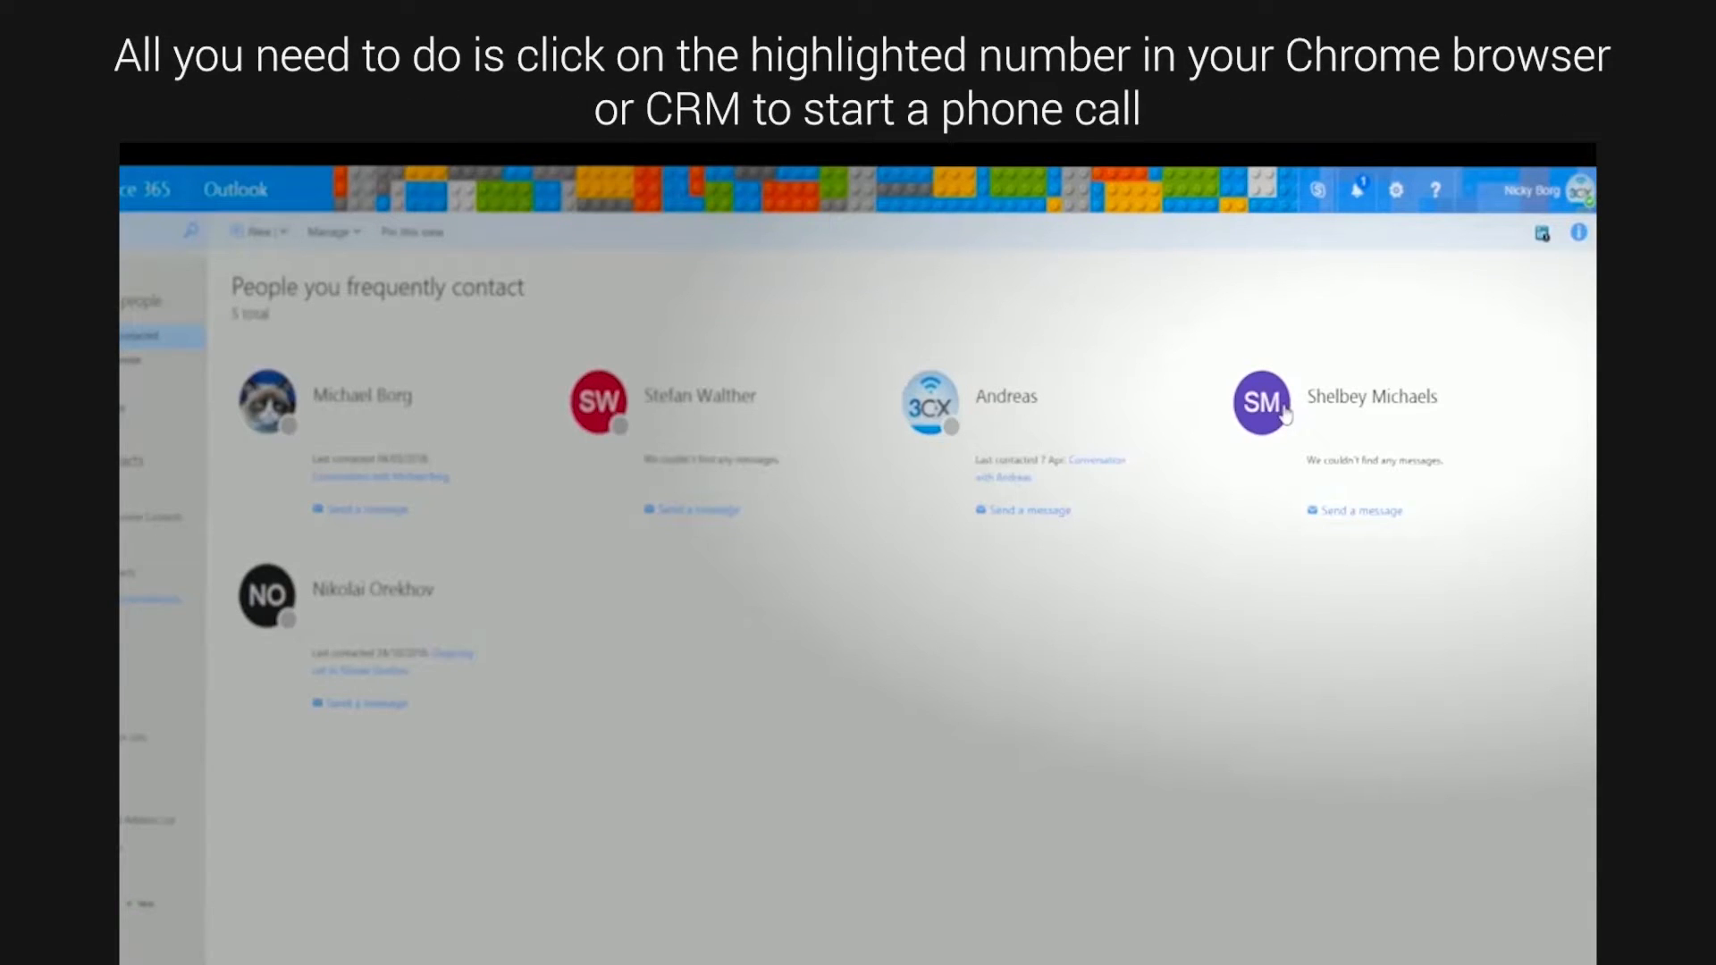
{"action": "left_click", "coordinate": [1264, 404]}
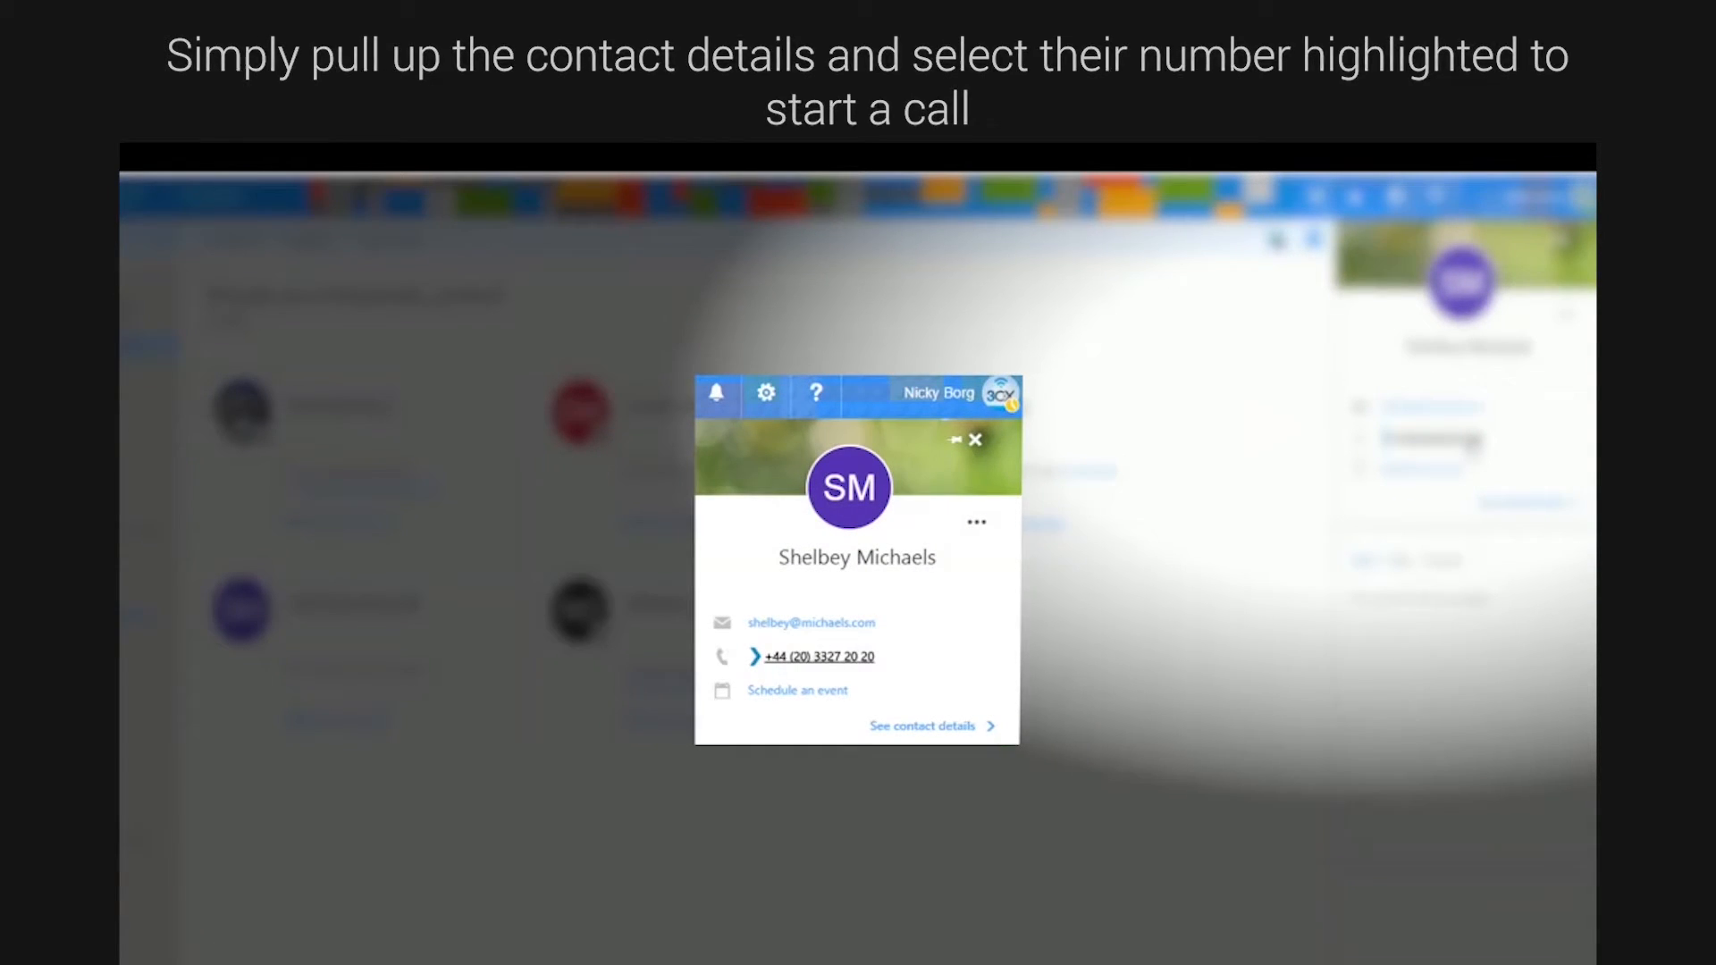
{"action": "left_click", "coordinate": [810, 657]}
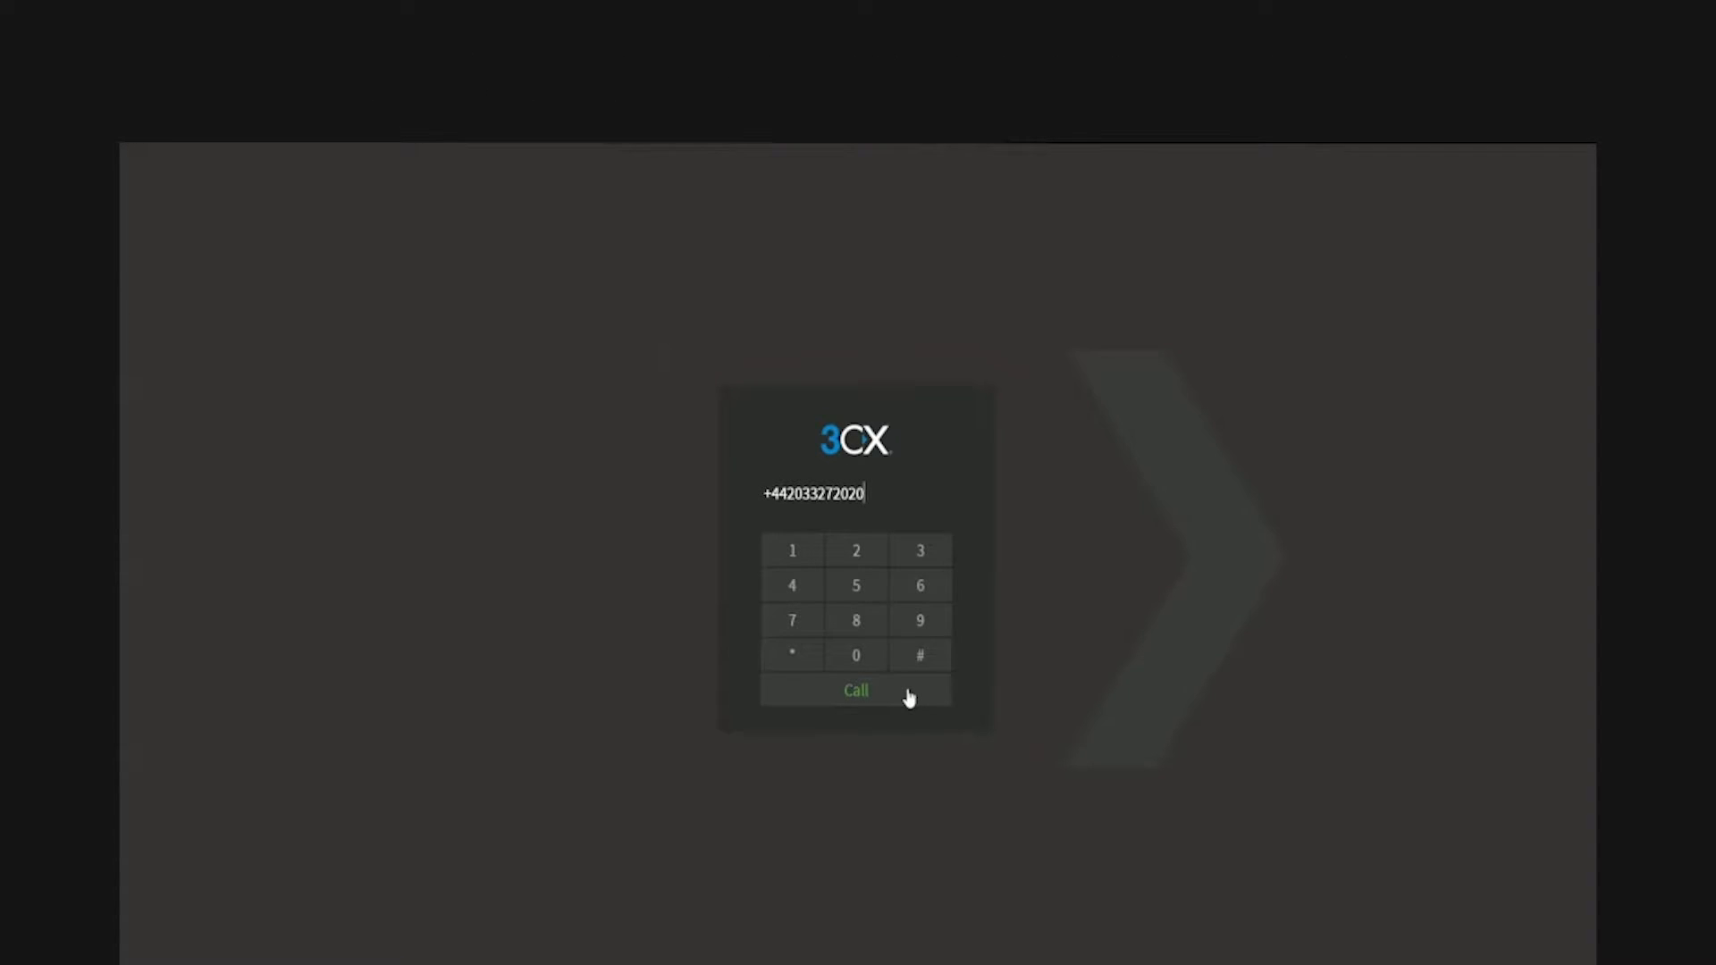
{"action": "left_click", "coordinate": [857, 691]}
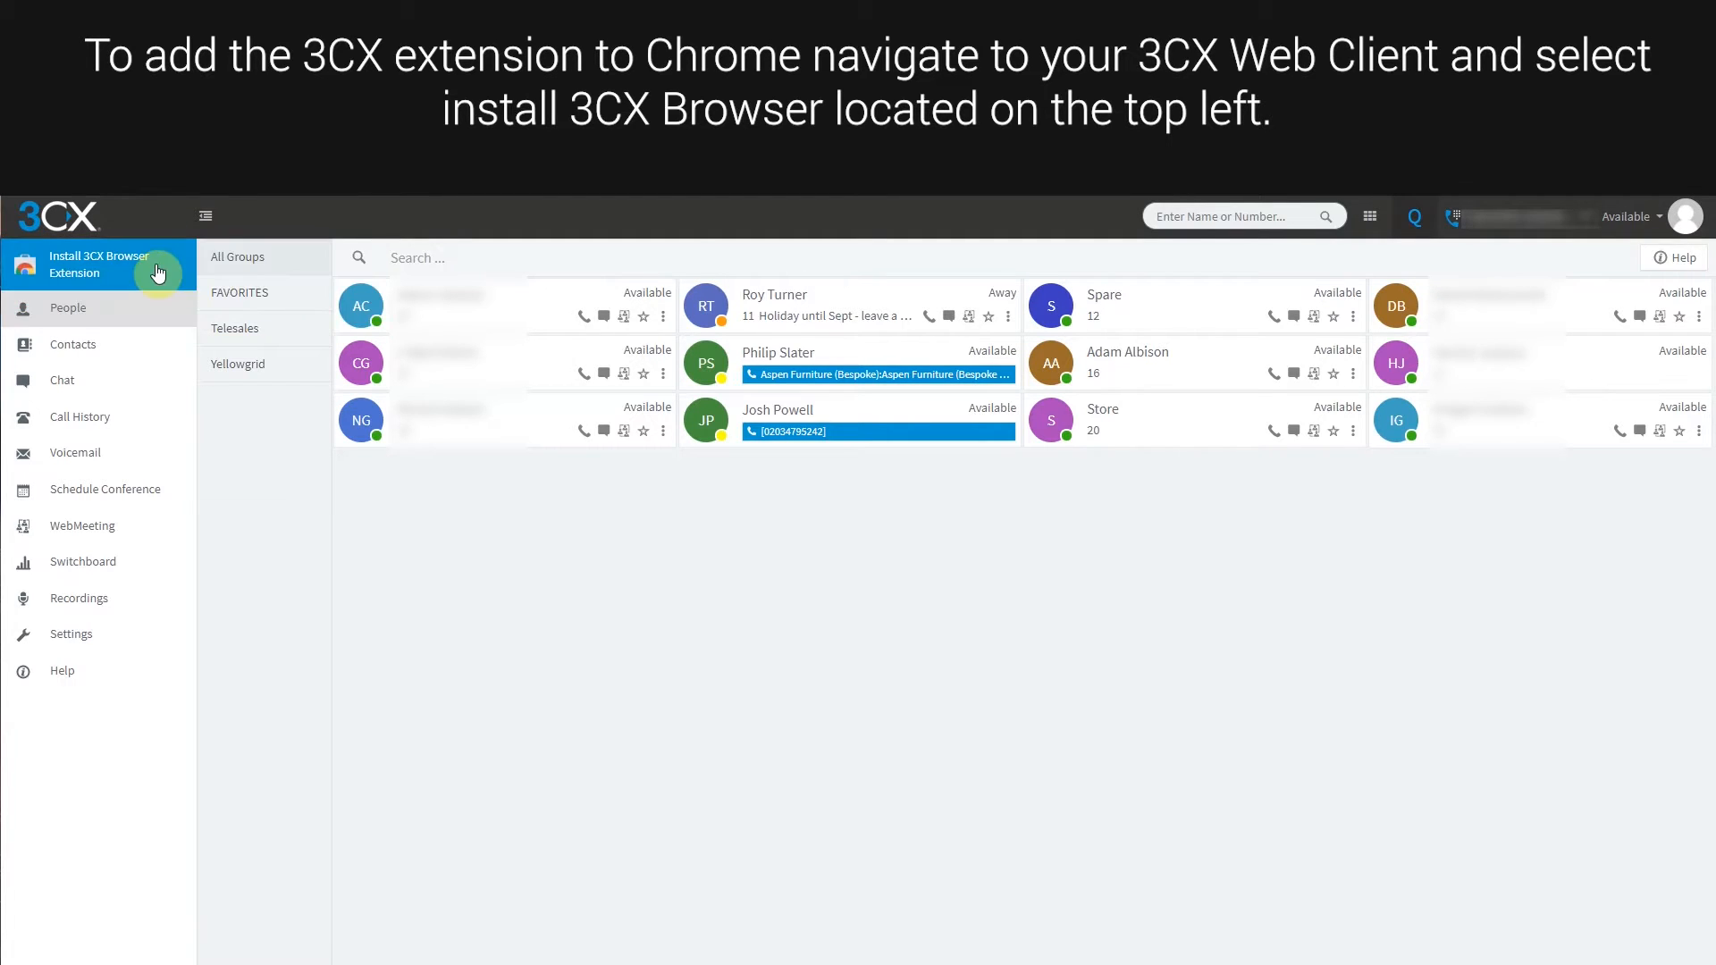
Launch the 3CX browser extension install, reaching its Chrome Web Store page
{"action": "left_click", "coordinate": [98, 264]}
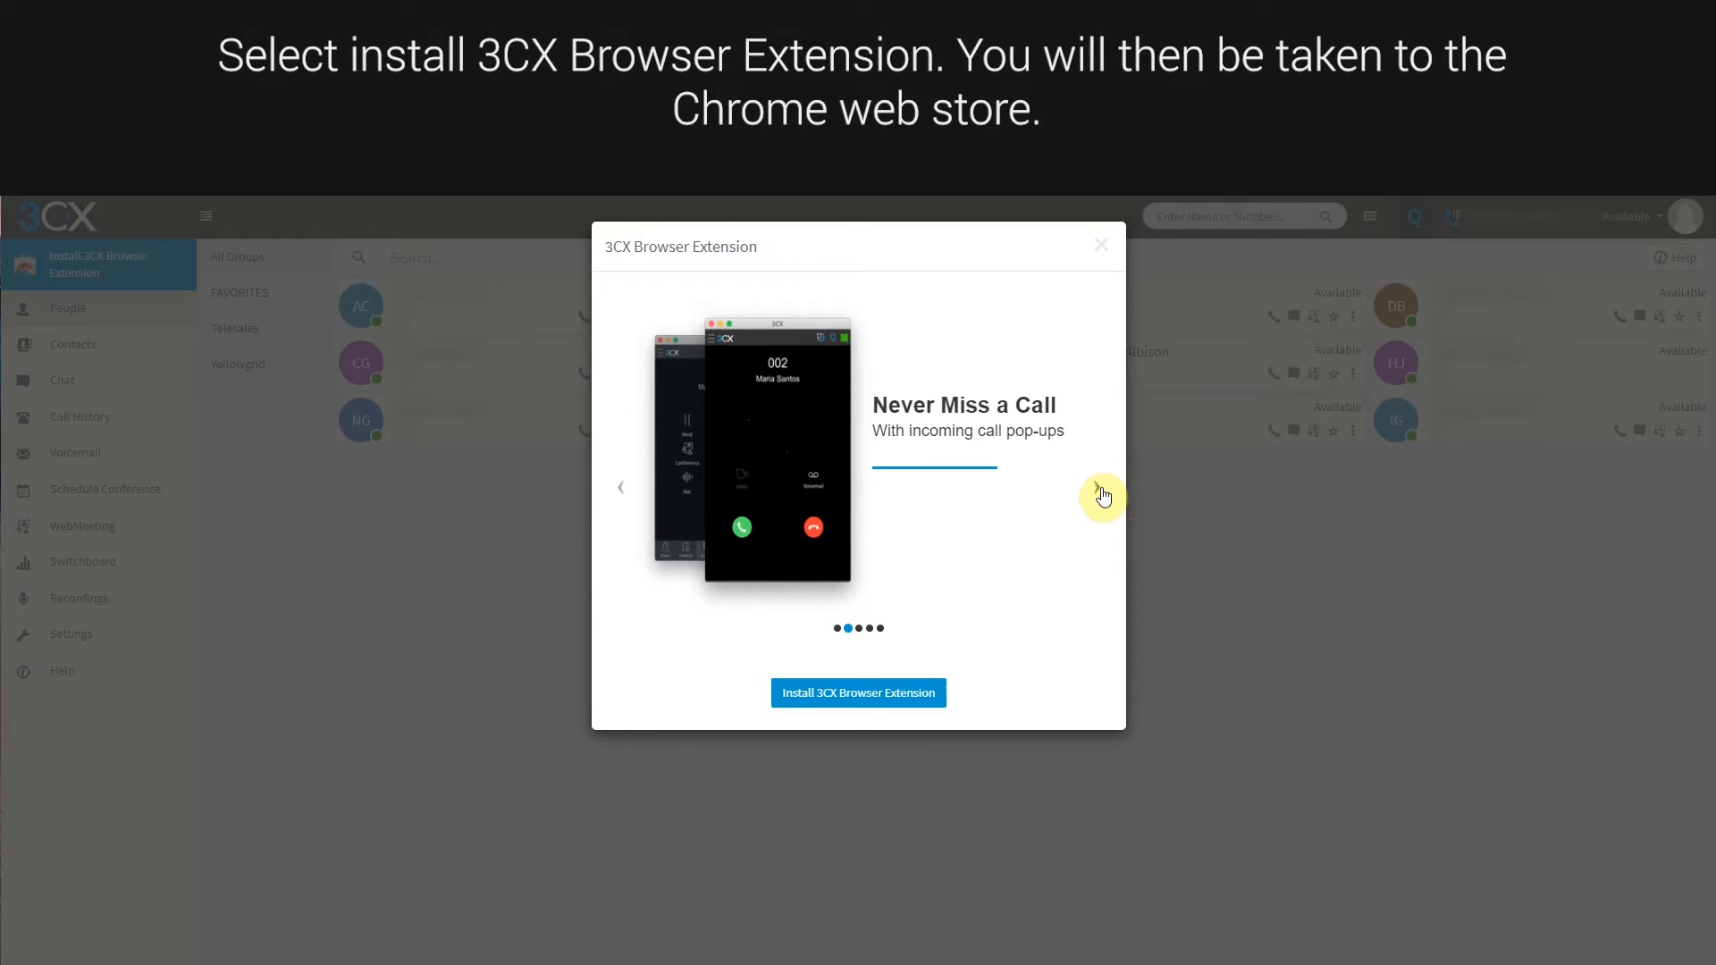
{"action": "left_click", "coordinate": [1103, 495]}
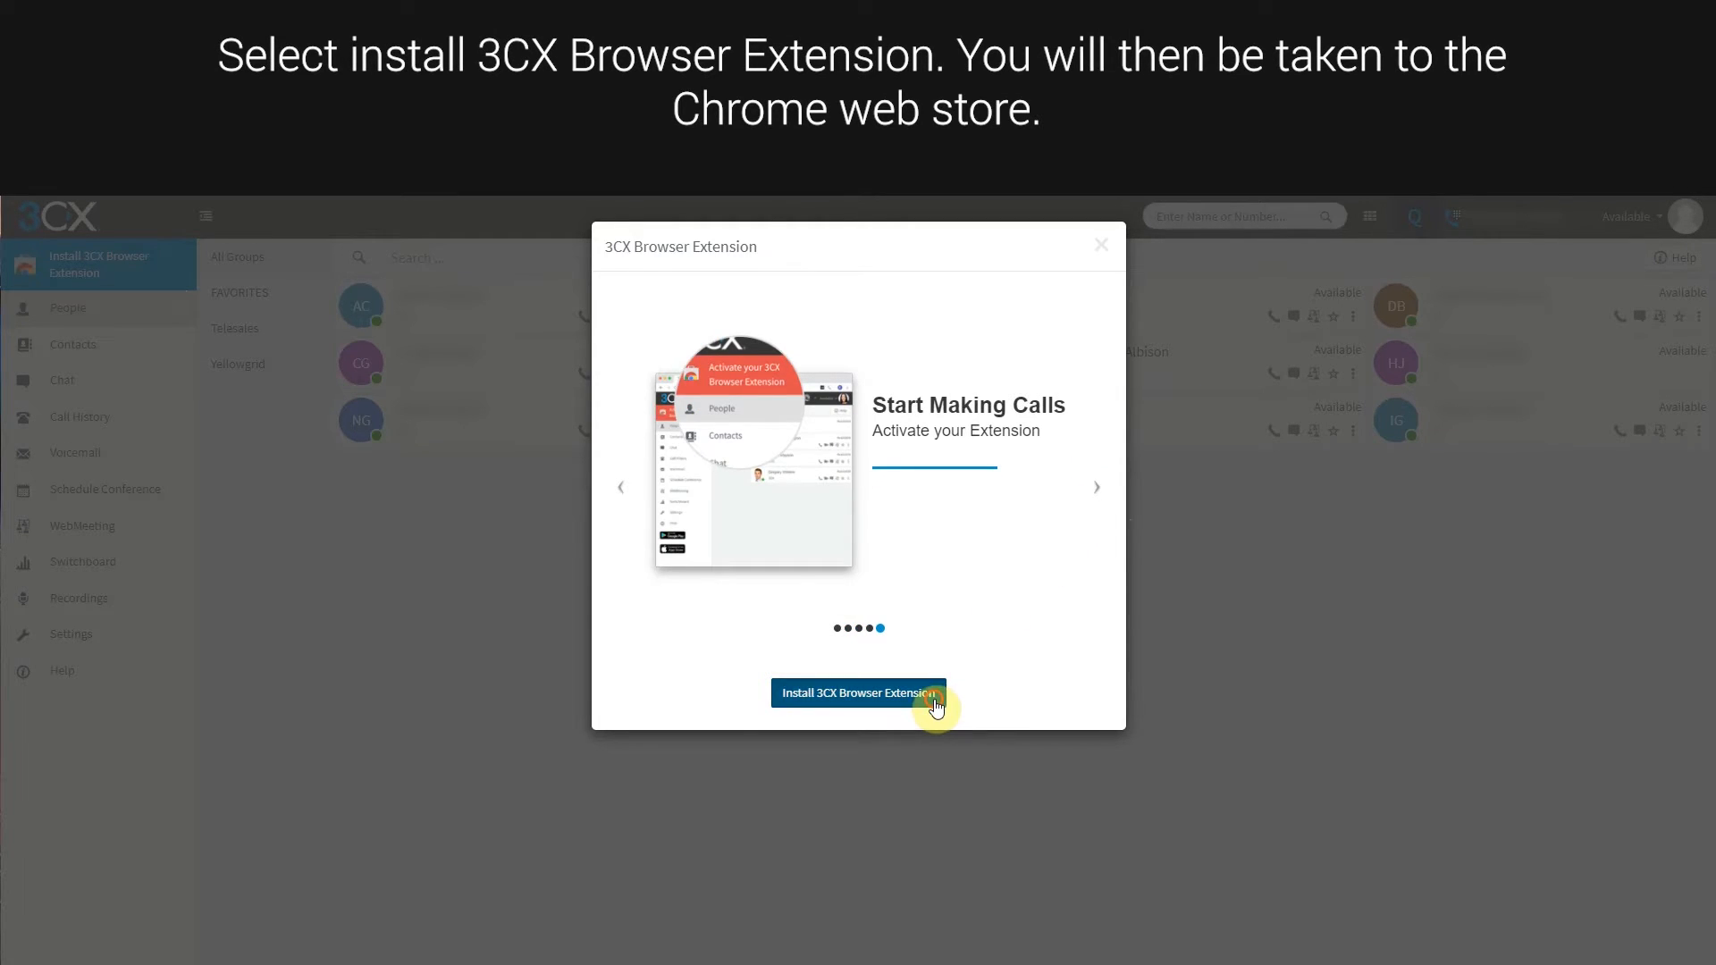
{"action": "left_click", "coordinate": [858, 692]}
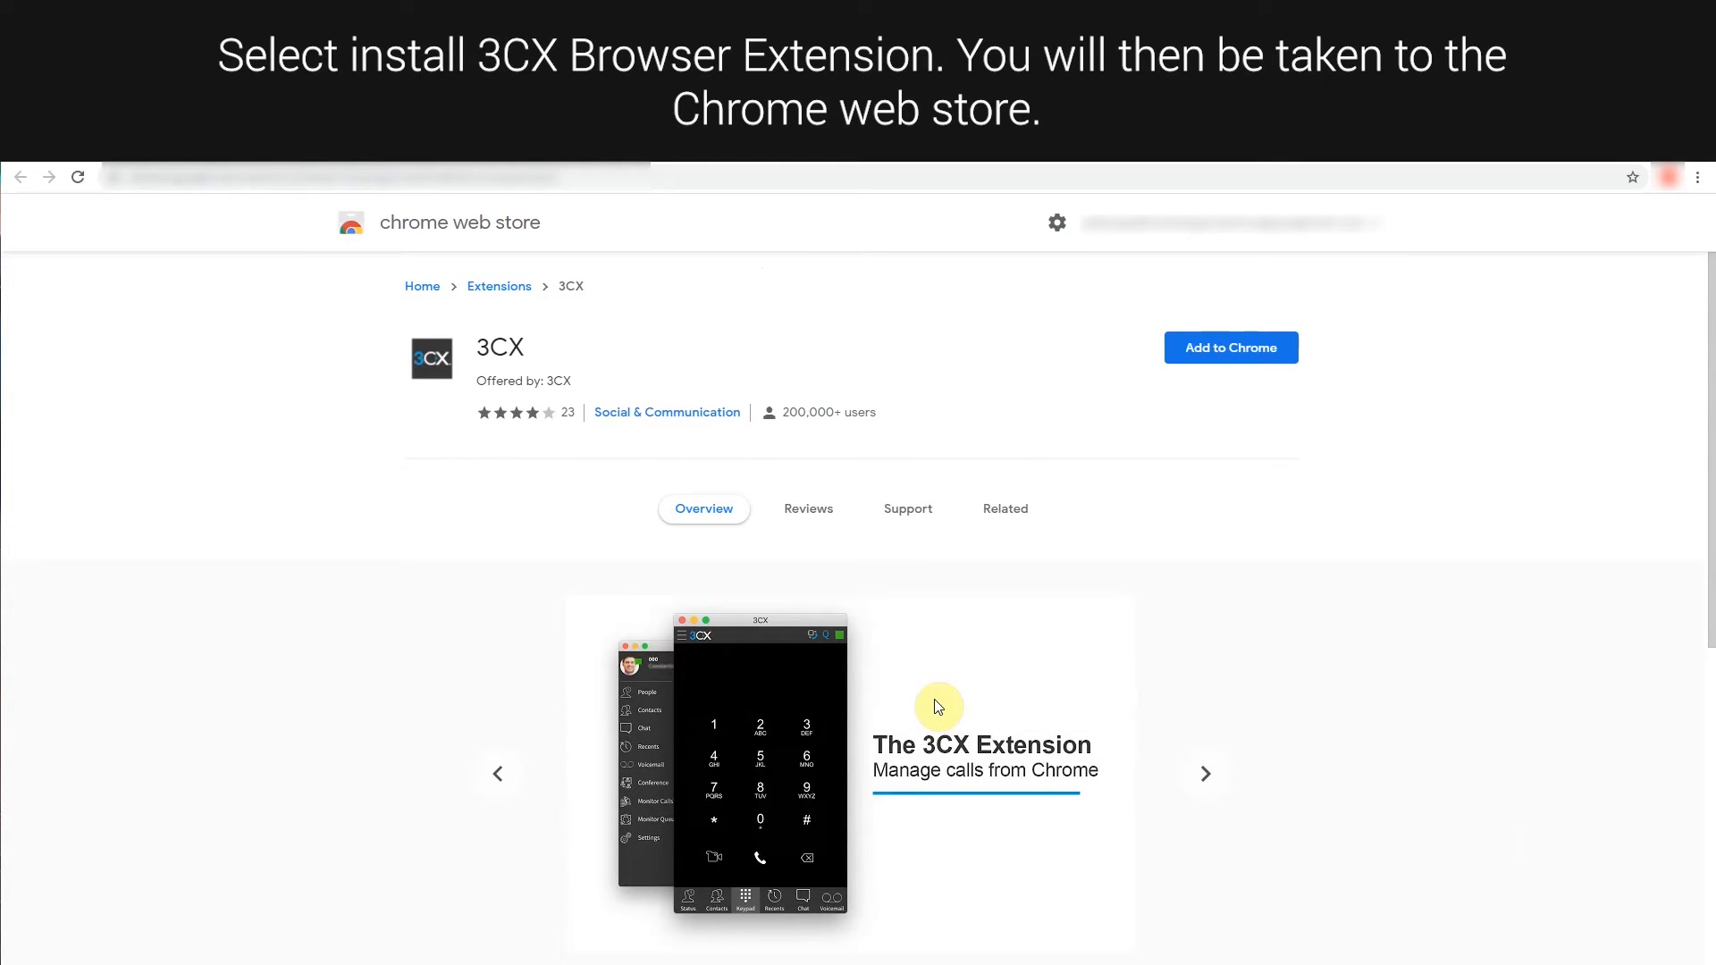
{"action": "mouse_move", "coordinate": [1257, 471]}
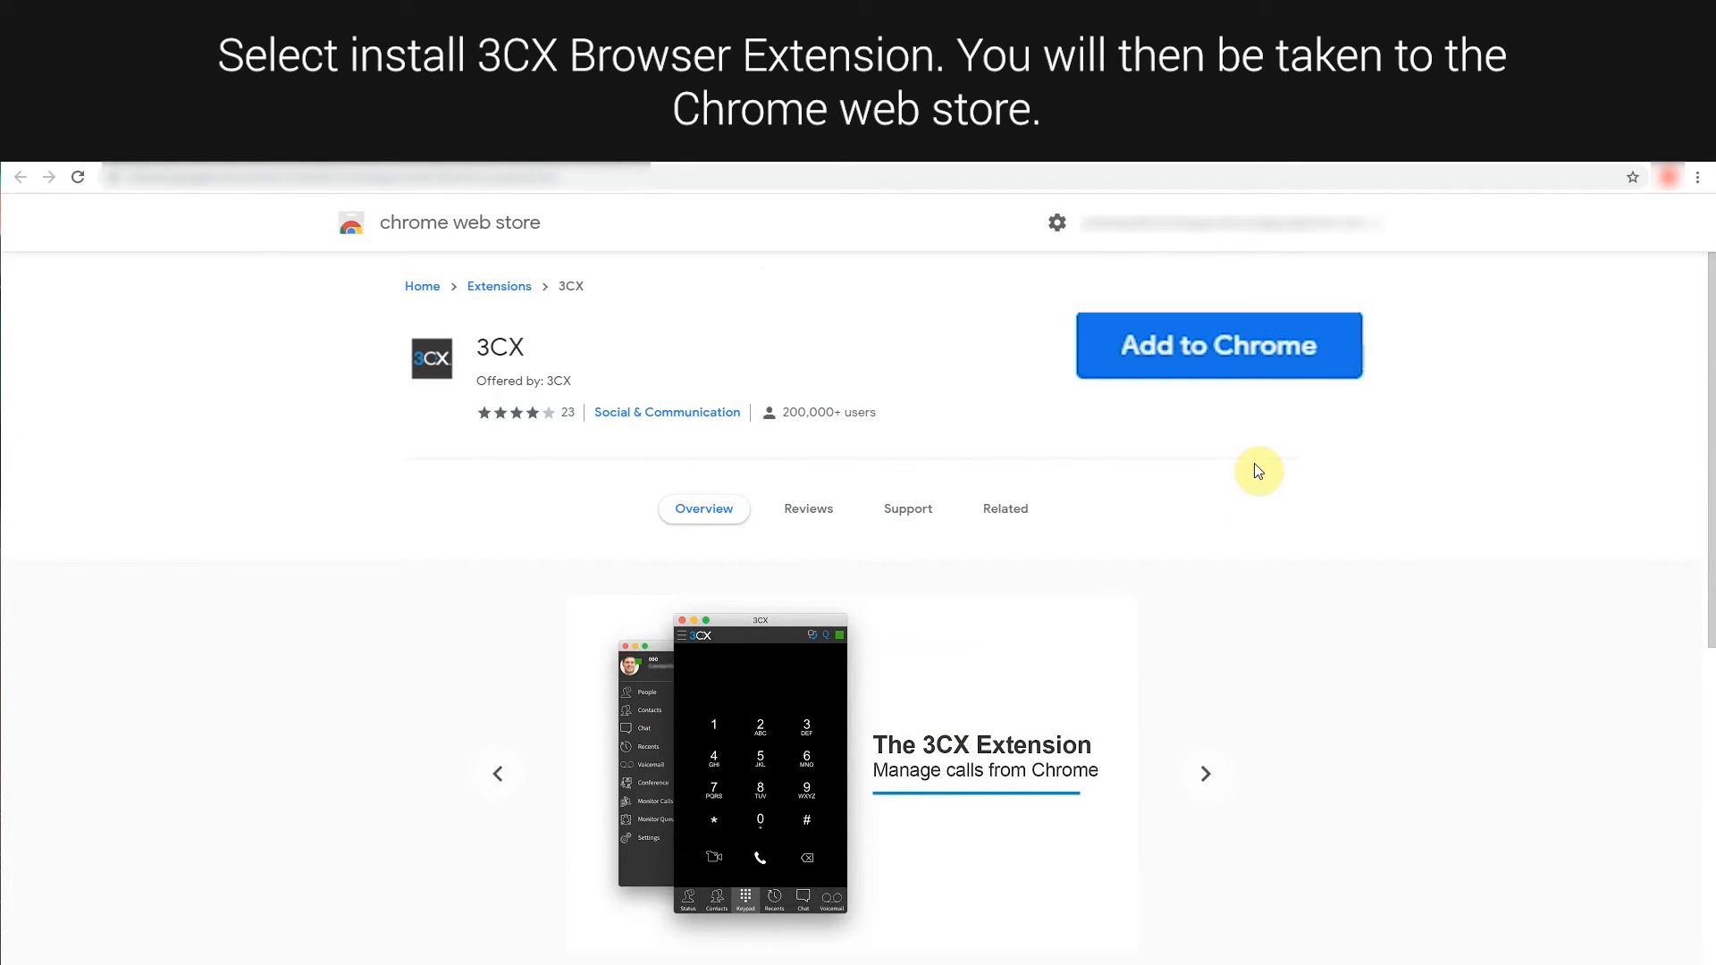
Add the 3CX extension to Chrome and confirm it shows as added
{"action": "left_click", "coordinate": [1217, 345]}
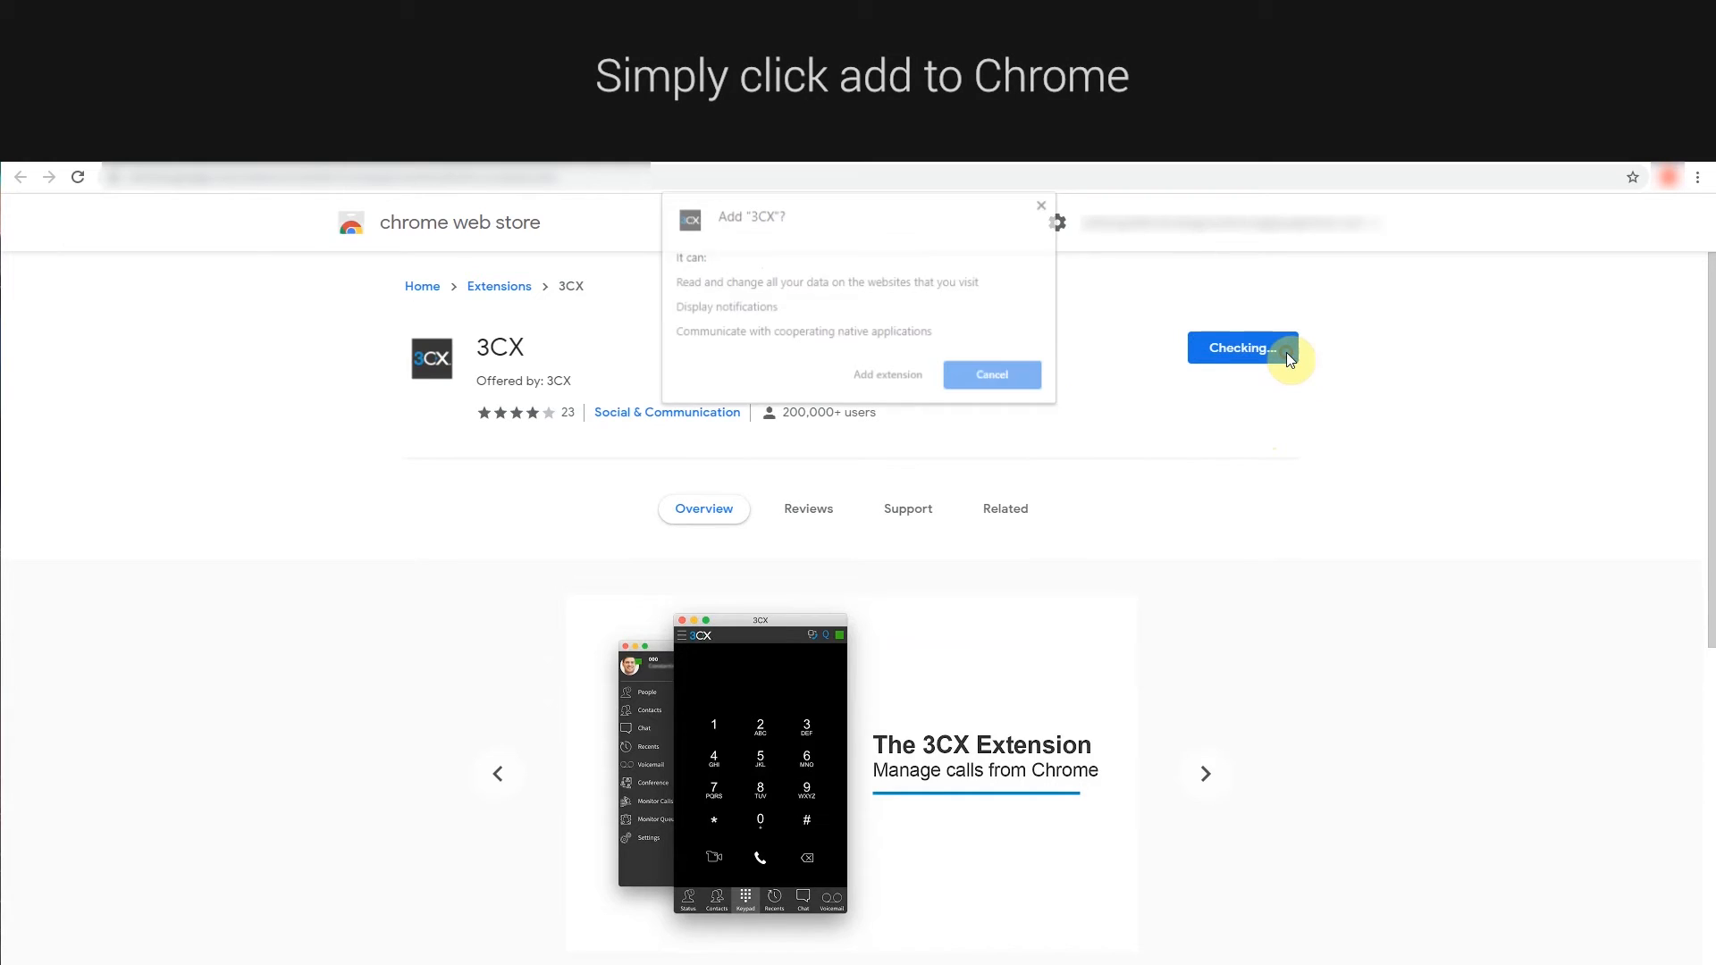
{"action": "left_click", "coordinate": [887, 374]}
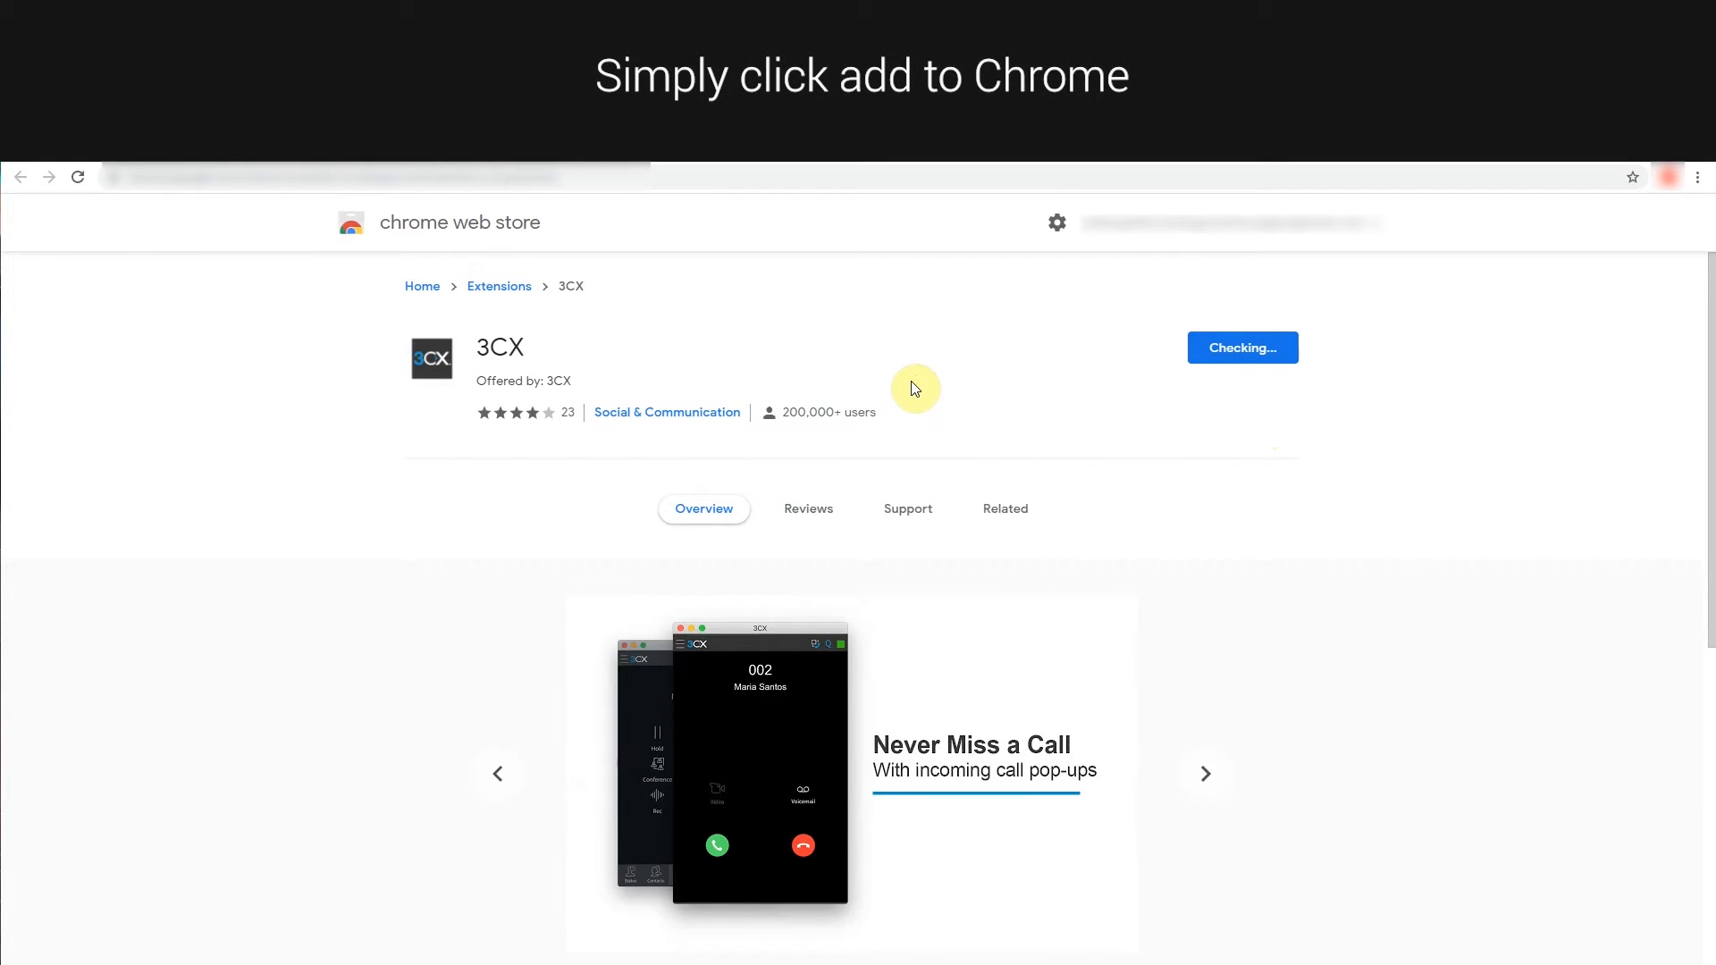
{"action": "left_click", "coordinate": [1242, 347]}
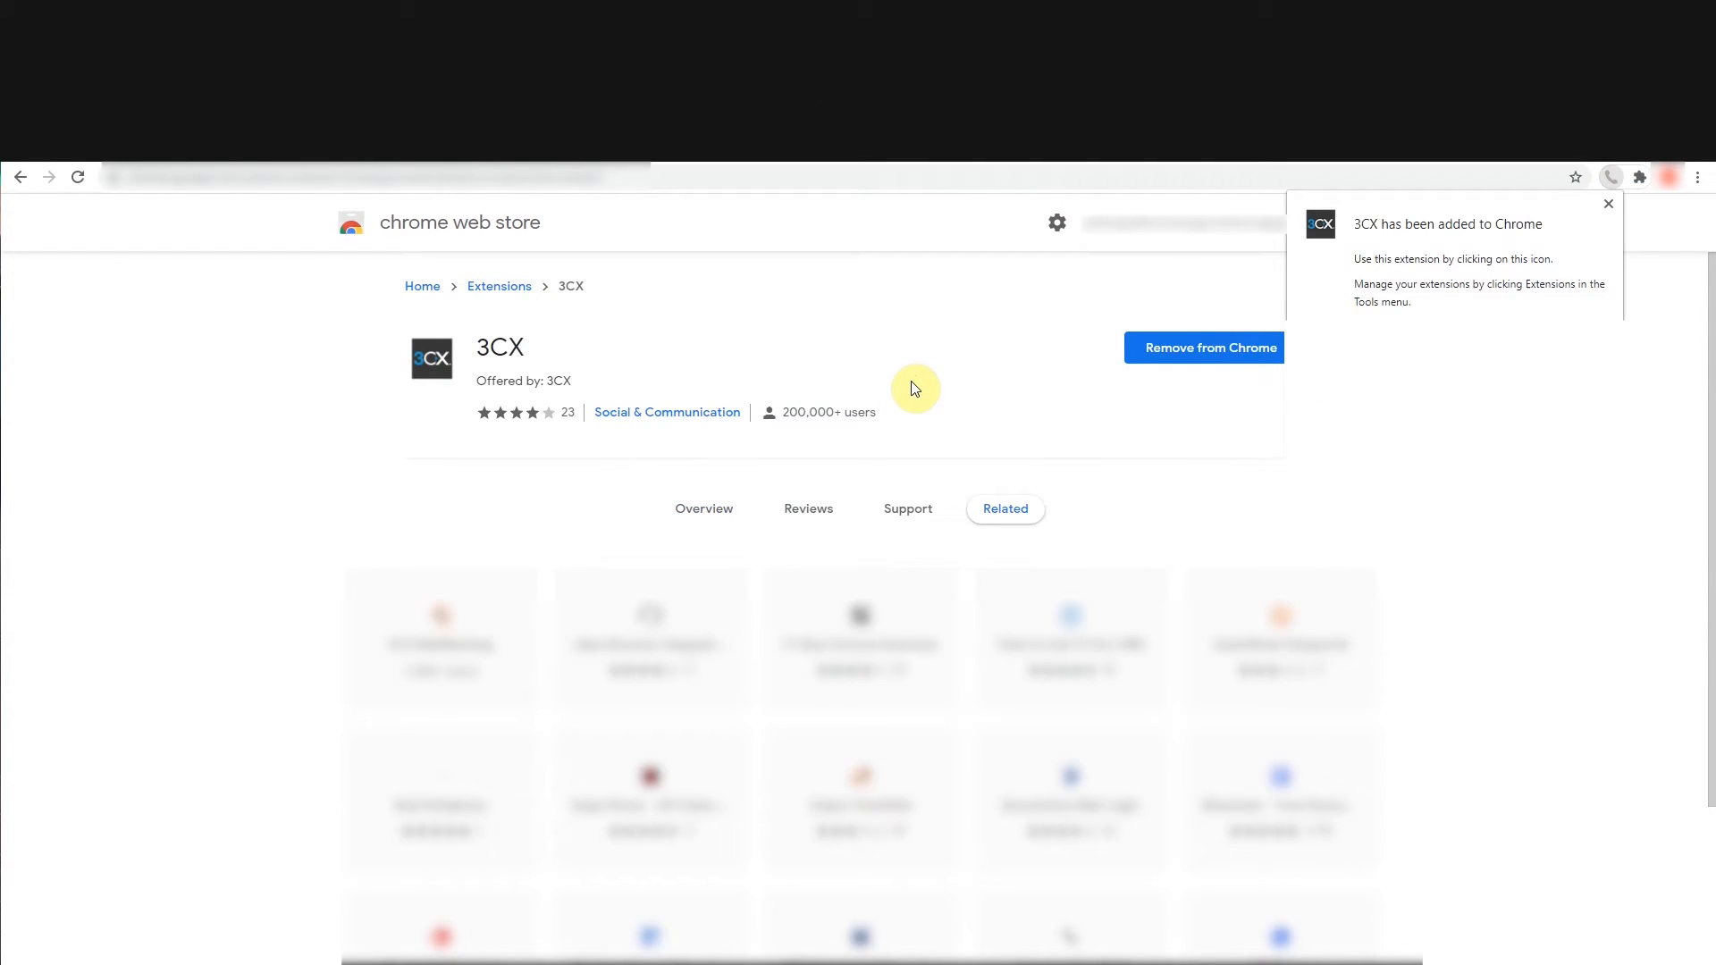